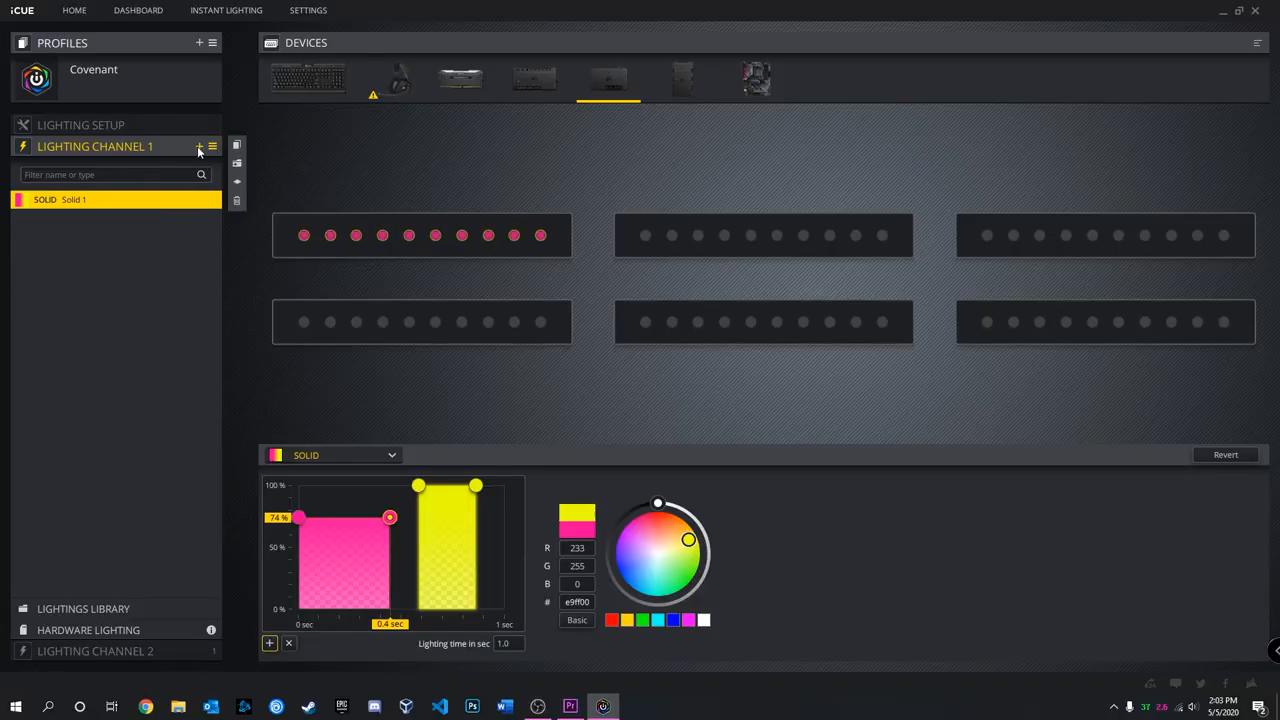
Add a Rainbow Wave effect above the Solid layer on Lighting Channel 1 so the fans glow rainbow
{"action": "left_click", "coordinate": [200, 146]}
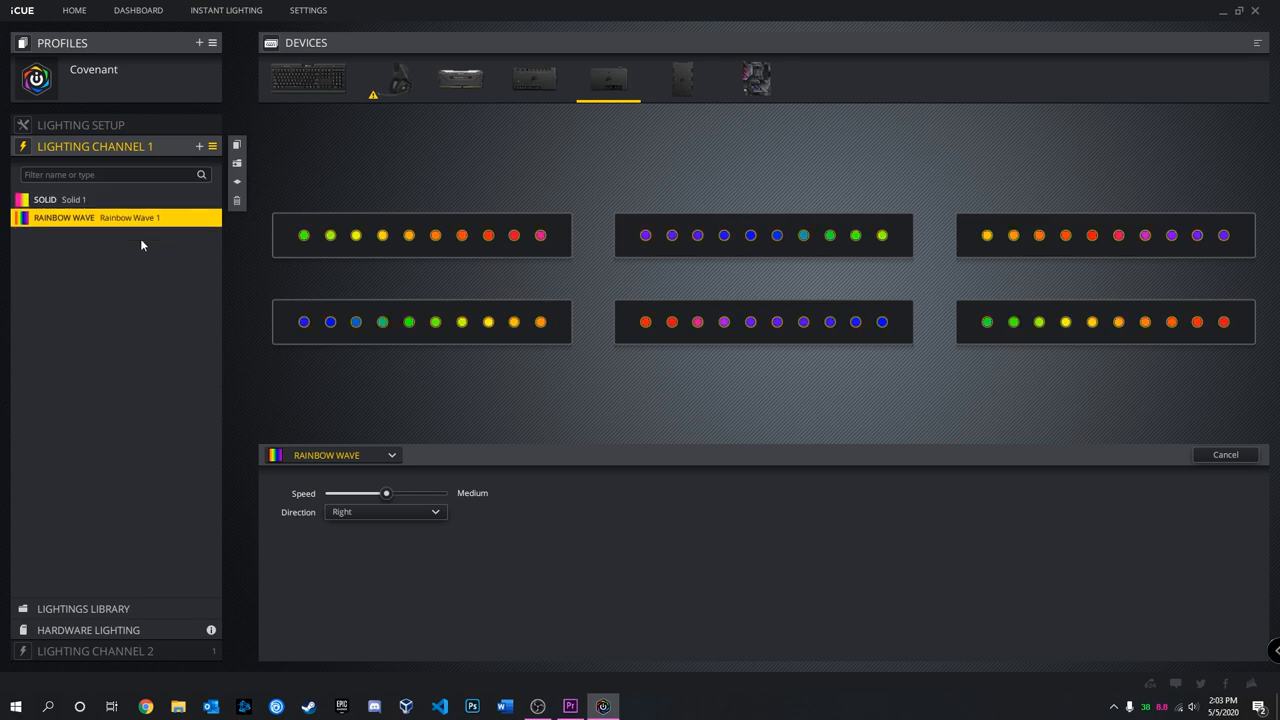